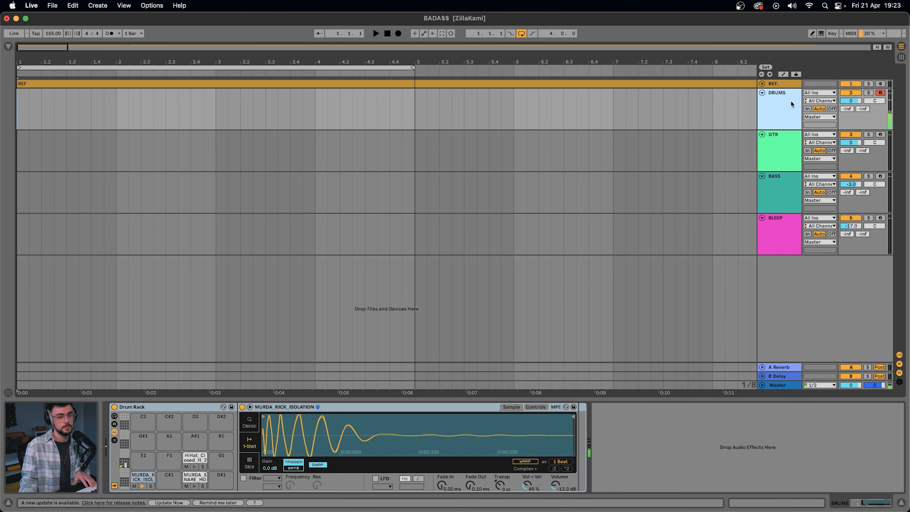
# Load Ample Metal Eclipse and EQ Eight onto GTR and show the guitar's interface
pyautogui.click(195, 477)
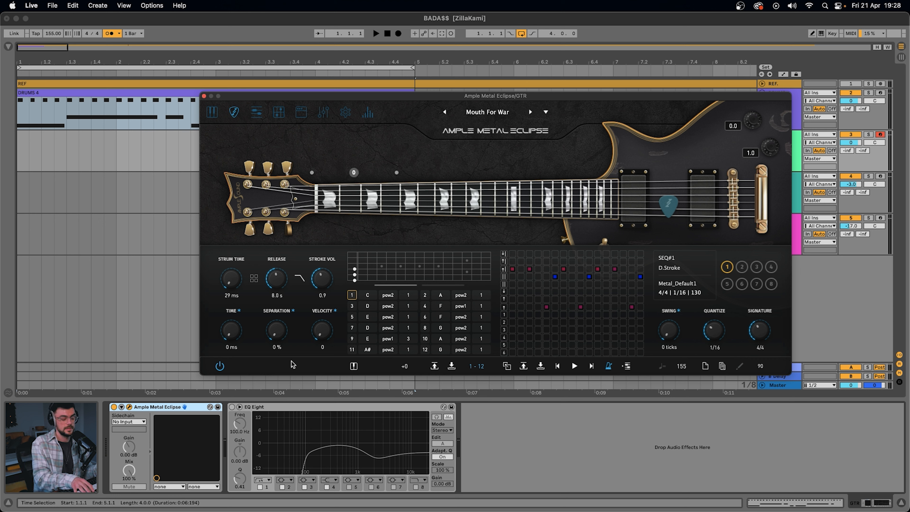
# Transpose the power-chord set up +9 semitones and lay out a new strum pattern
pyautogui.click(574, 366)
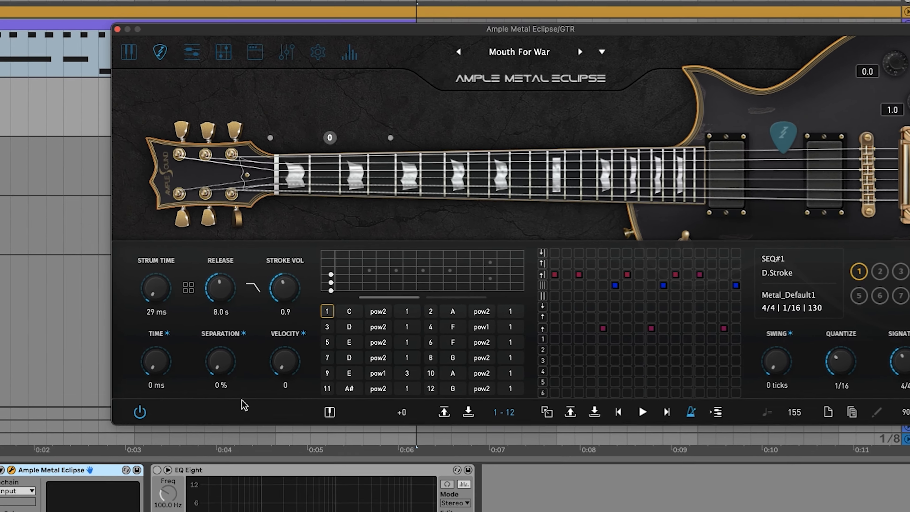
pyautogui.click(402, 412)
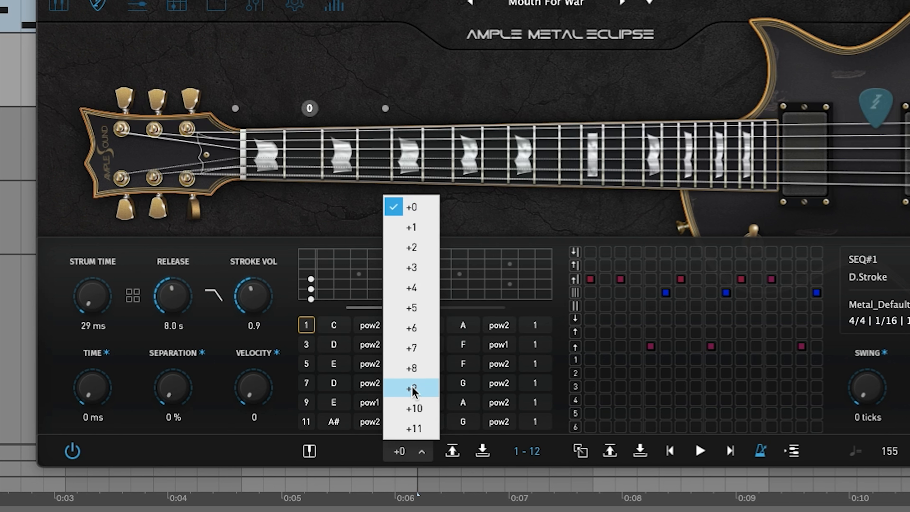
pyautogui.click(412, 388)
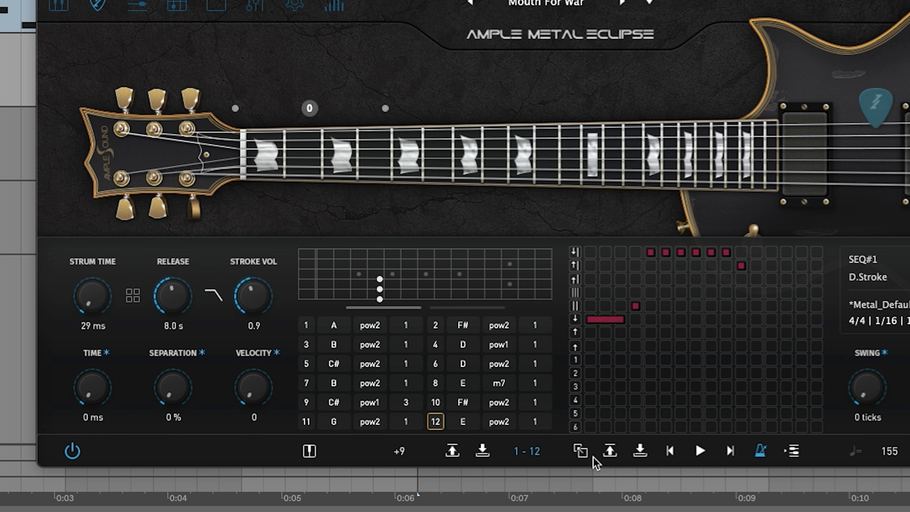
# Choose the E m7 chord in slot 8 of the transposed set for the strum sequence
pyautogui.click(435, 383)
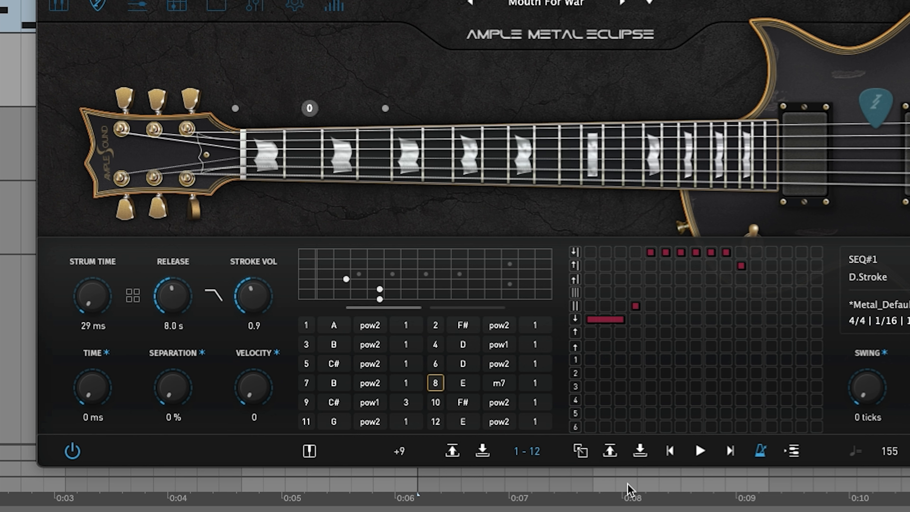
pyautogui.moveTo(360, 280)
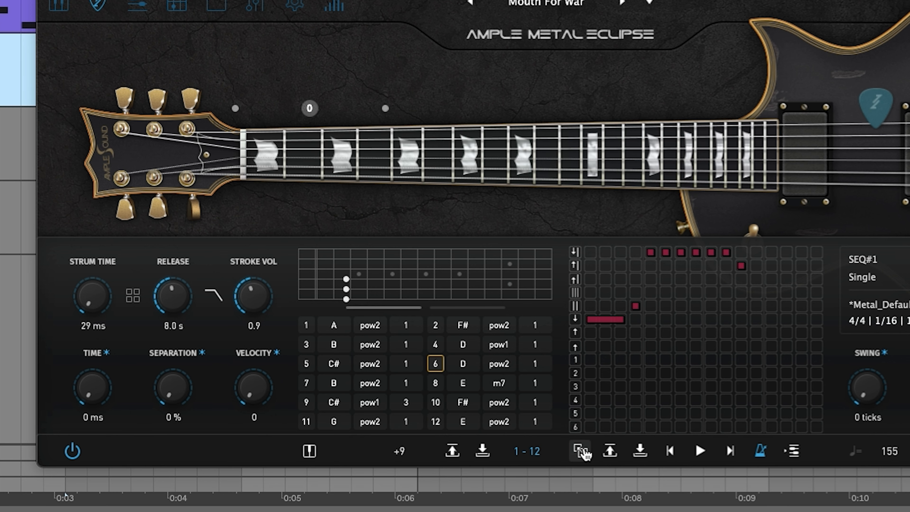
pyautogui.moveTo(579, 452)
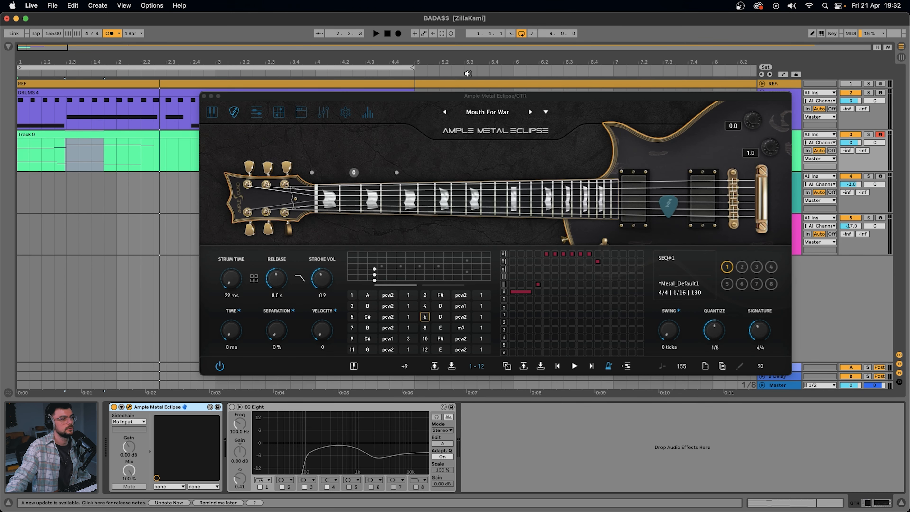
# Close the guitar window and cut EQ Eight band 2 to -5.58 dB at 2.33 kHz
pyautogui.click(345, 112)
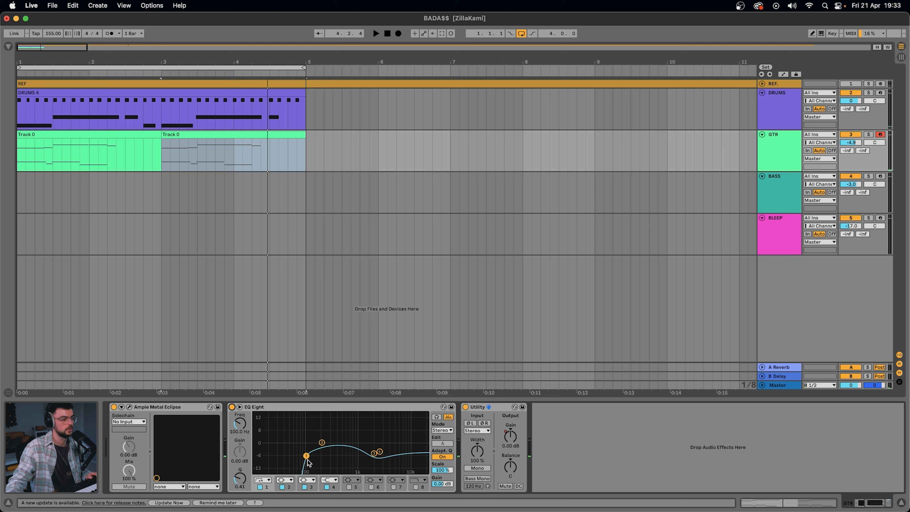
pyautogui.moveTo(307, 456); pyautogui.dragTo(307, 456)
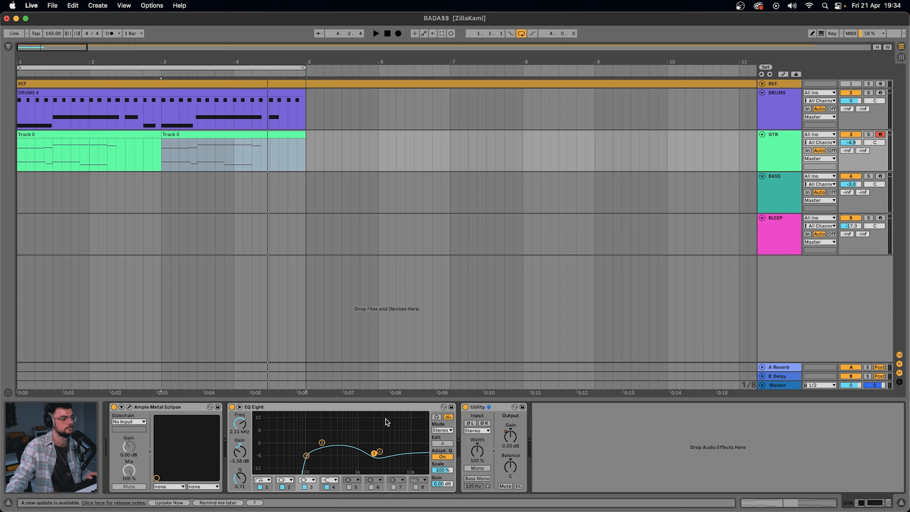